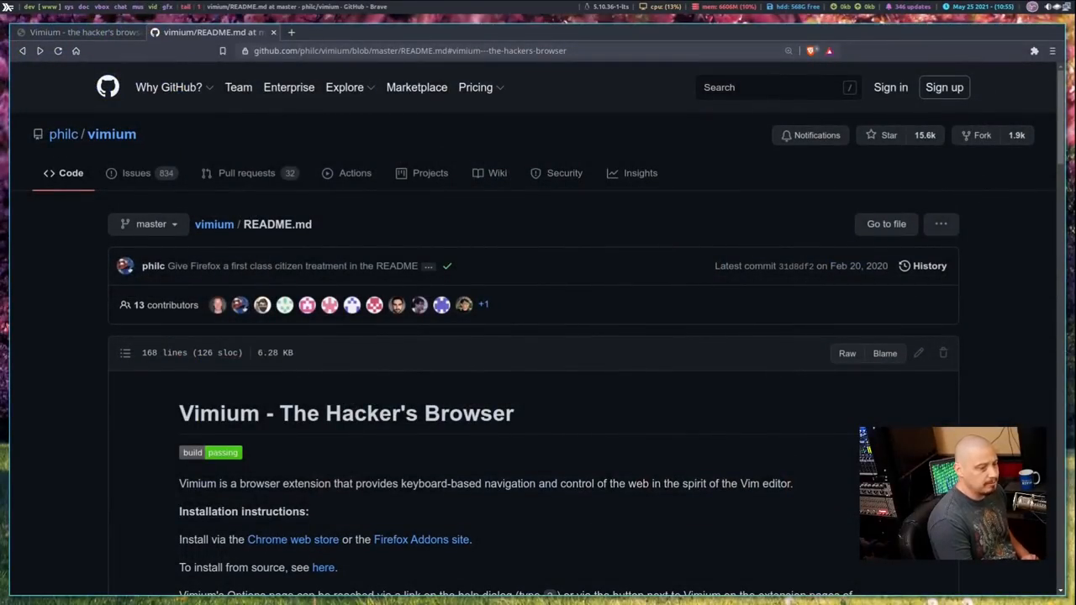
Scroll through the README, then activate Vimium link hints (f) to label every clickable element.
scroll(down, 3)
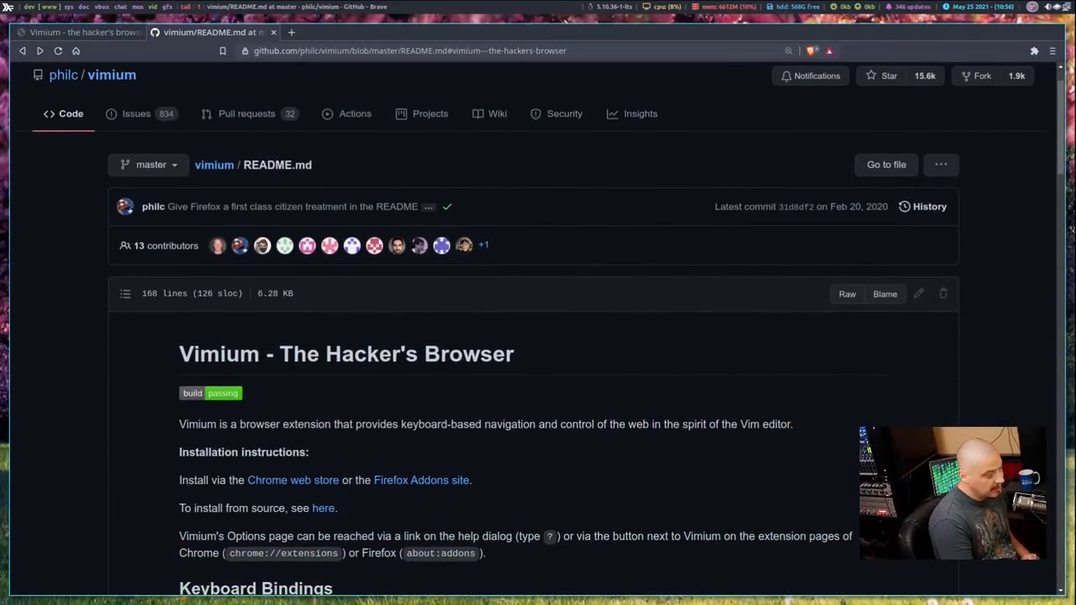
scroll(down, 3)
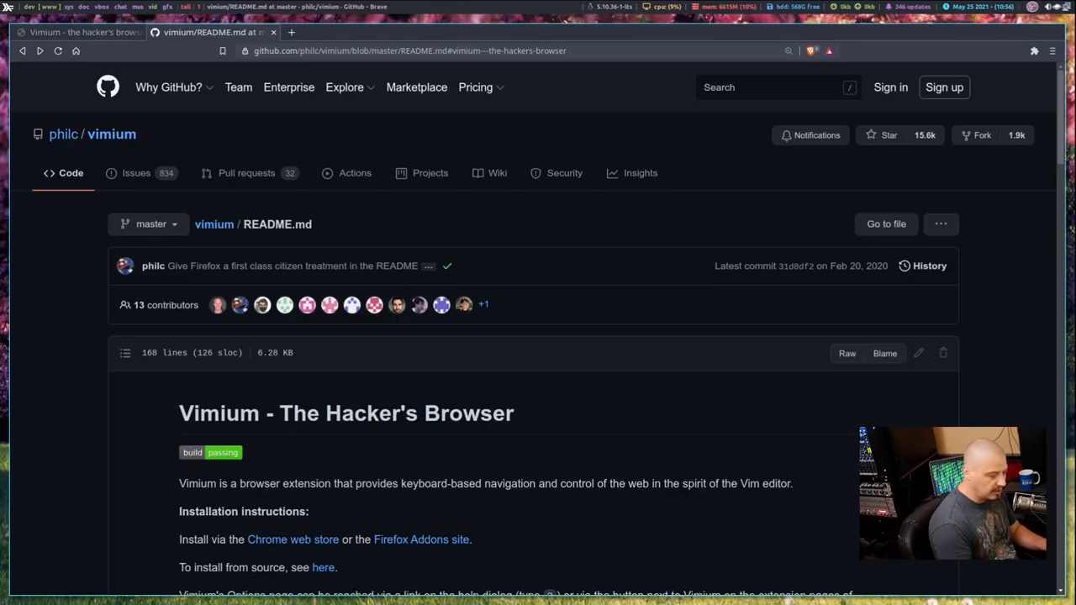
scroll(down, 3)
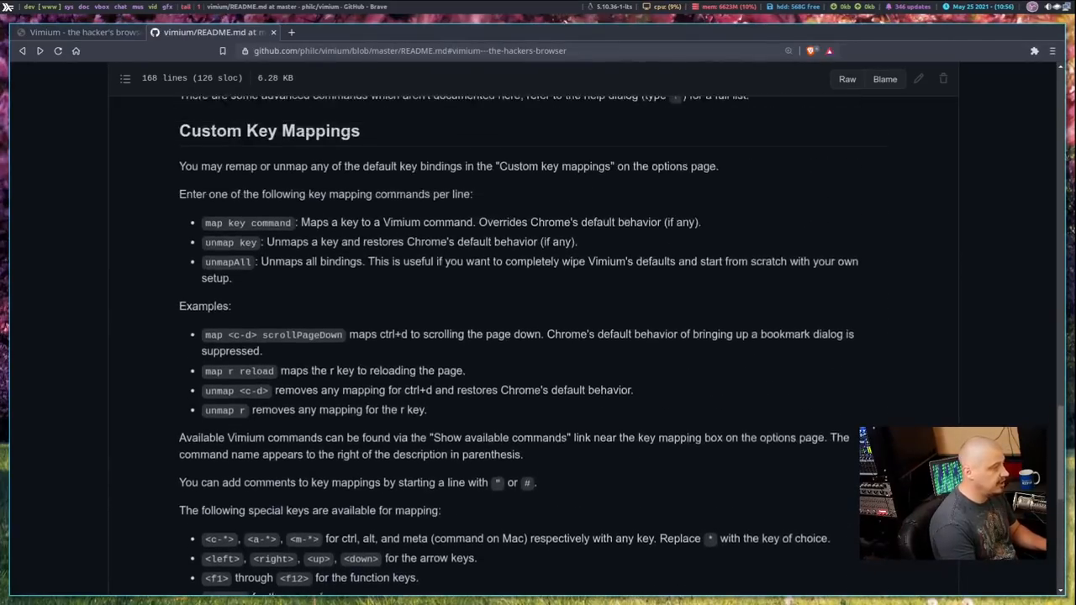
scroll(down, 3)
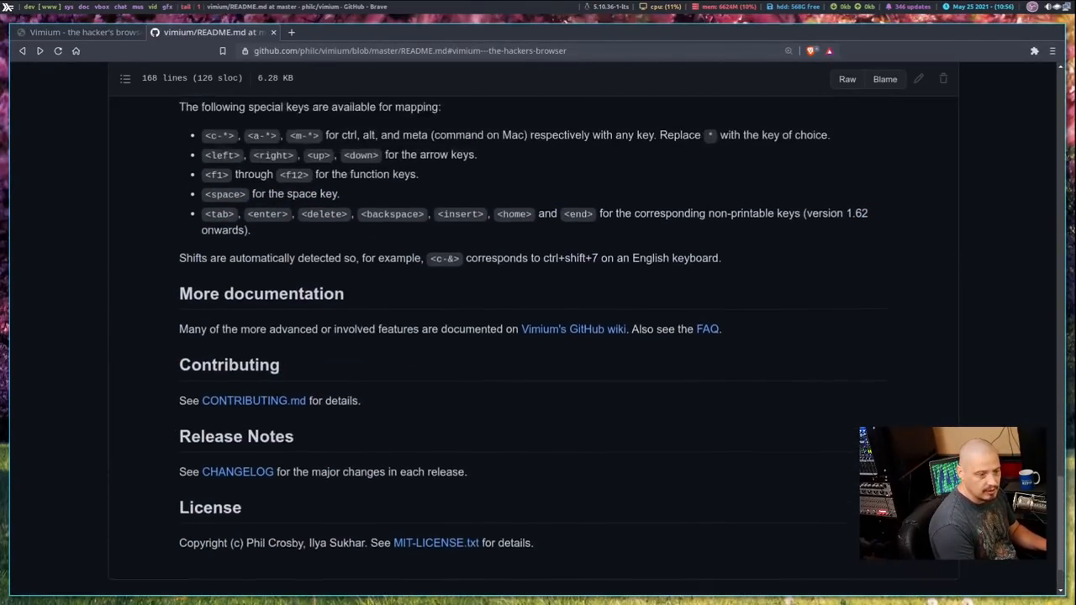
scroll(up, 3)
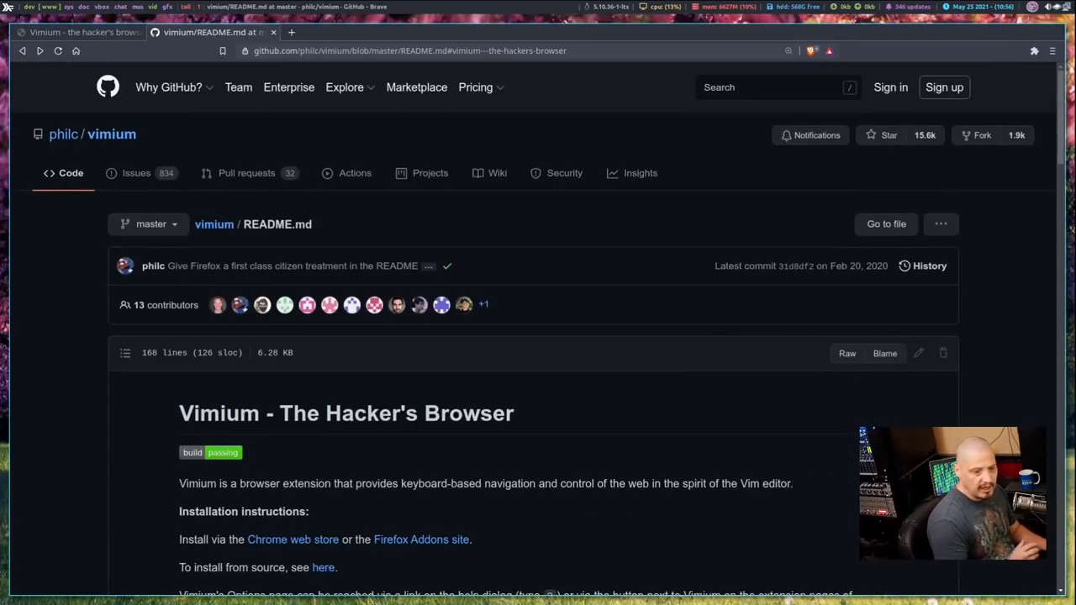
key(f)
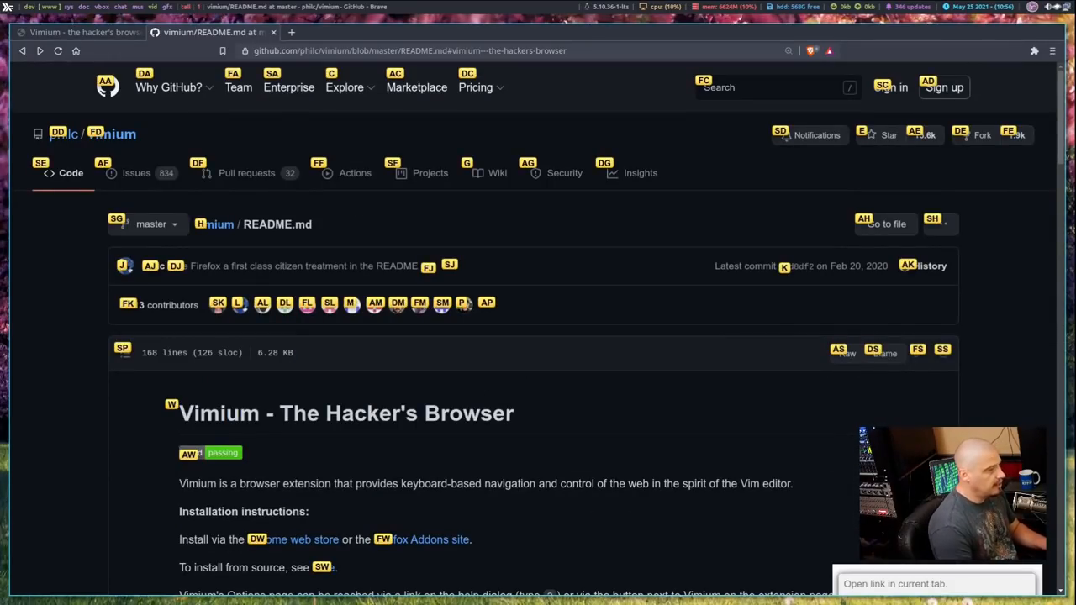
mouse_move(586, 232)
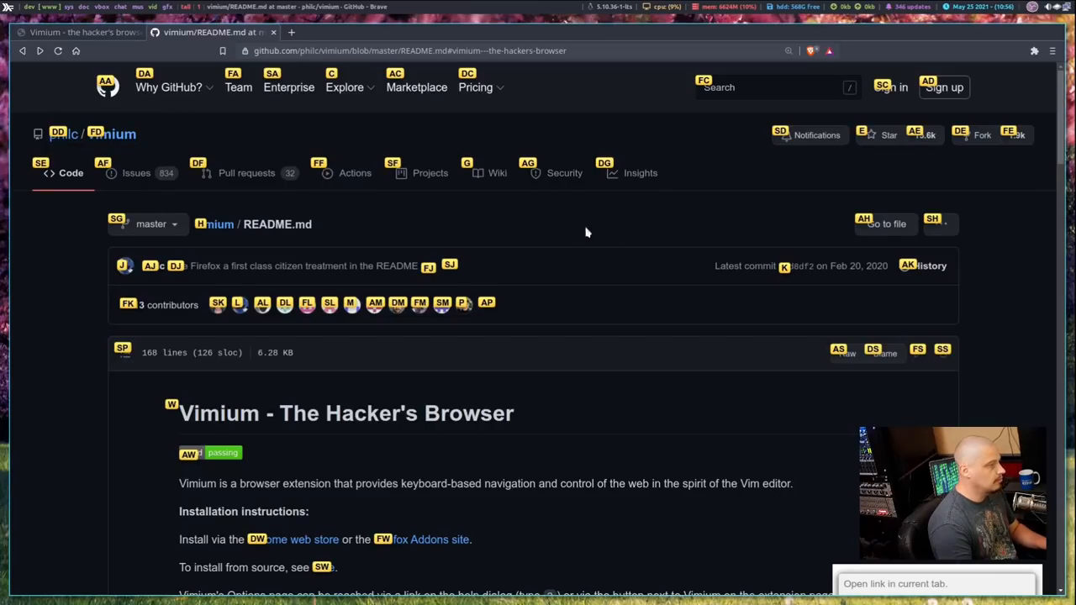
mouse_move(585, 545)
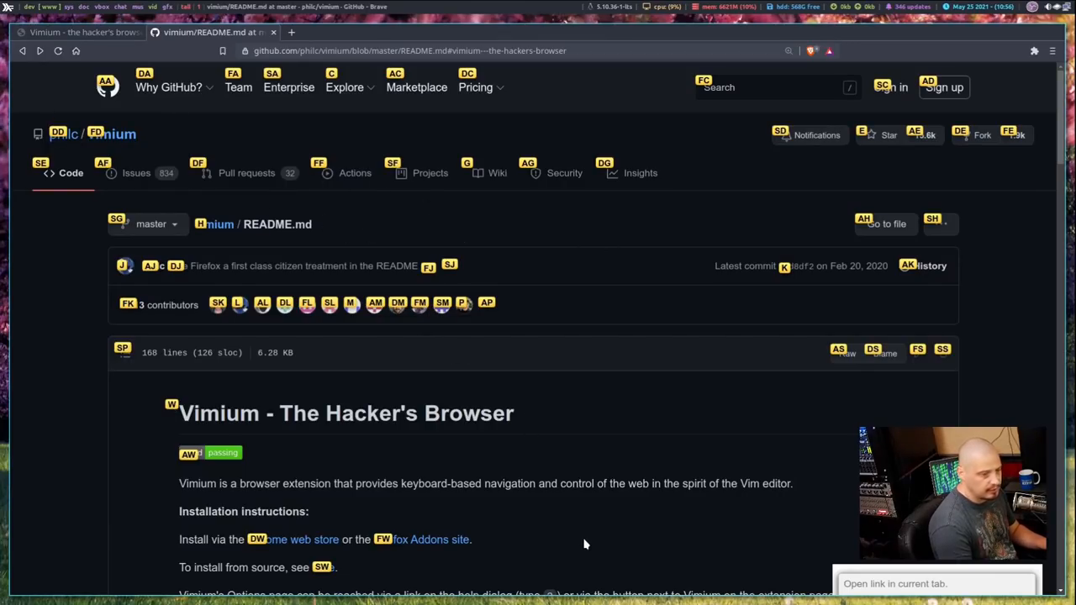
mouse_move(168, 414)
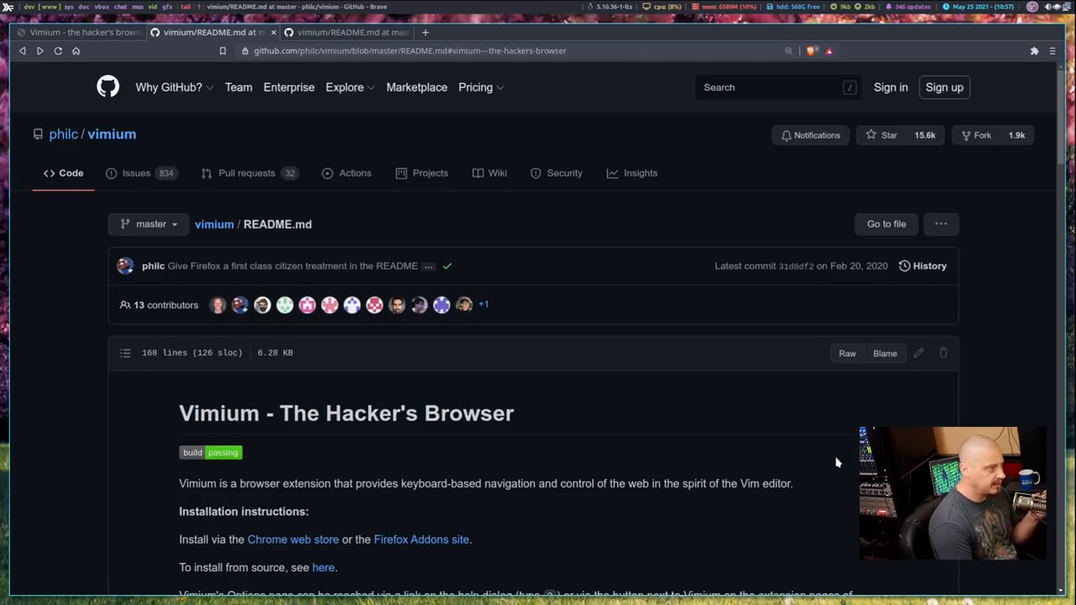
mouse_move(826, 441)
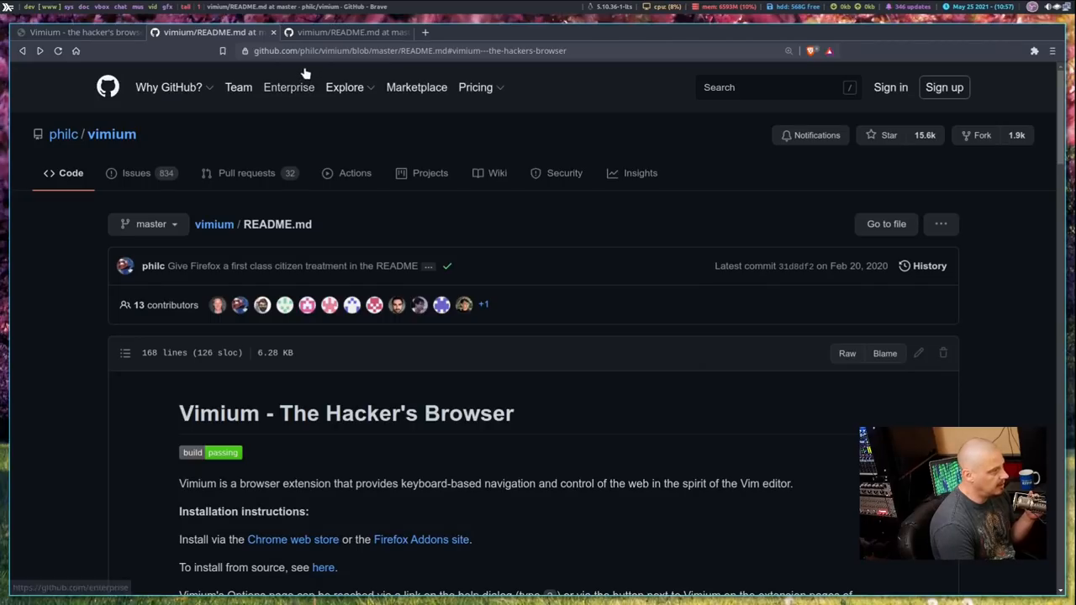
Switch to the first tab showing the vimium.github.io homepage.
click(75, 32)
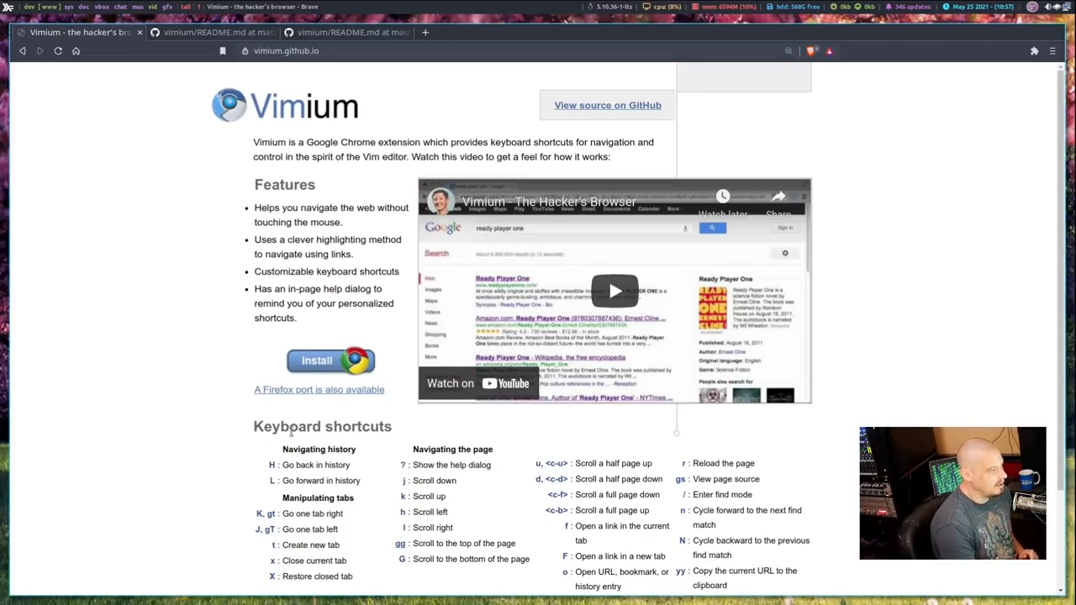
mouse_move(852, 341)
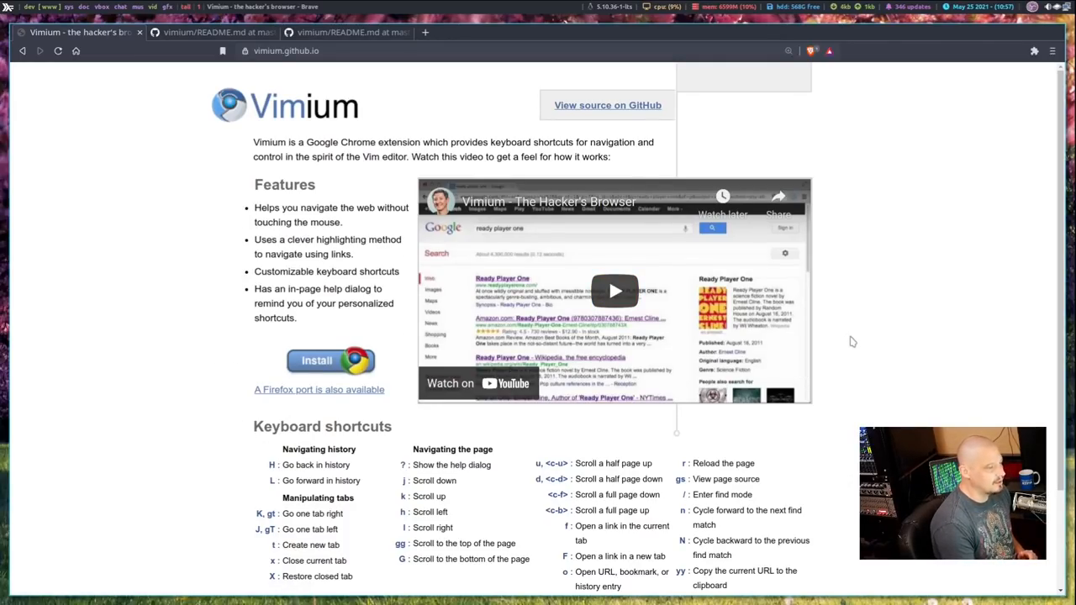
Page through the homepage's keyboard shortcuts, then switch to the GitHub README tab.
scroll(down, 3)
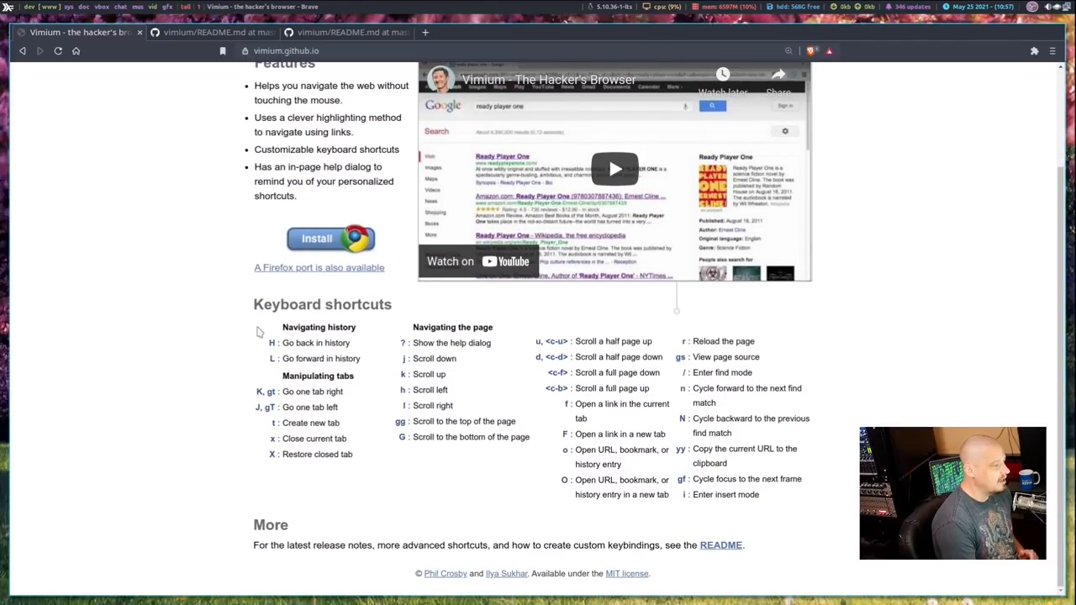
mouse_move(733, 417)
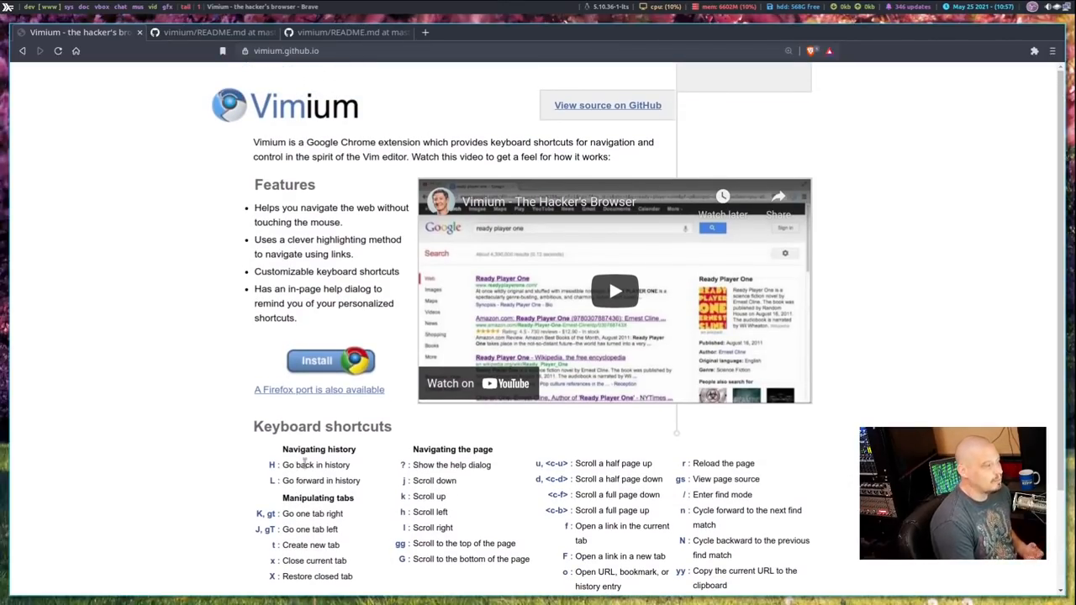
mouse_move(471, 553)
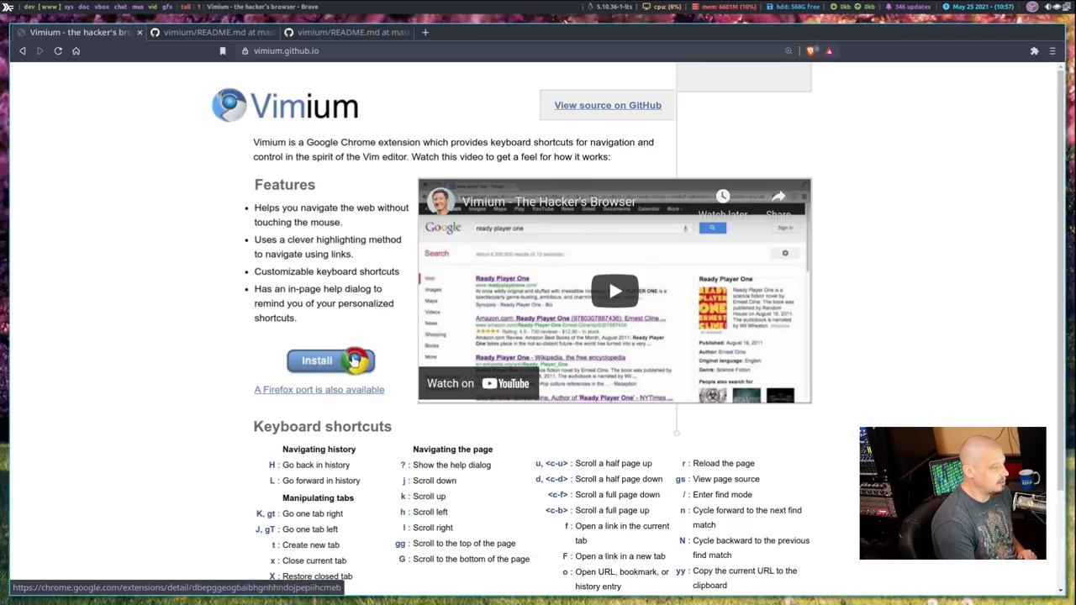
scroll(down, 3)
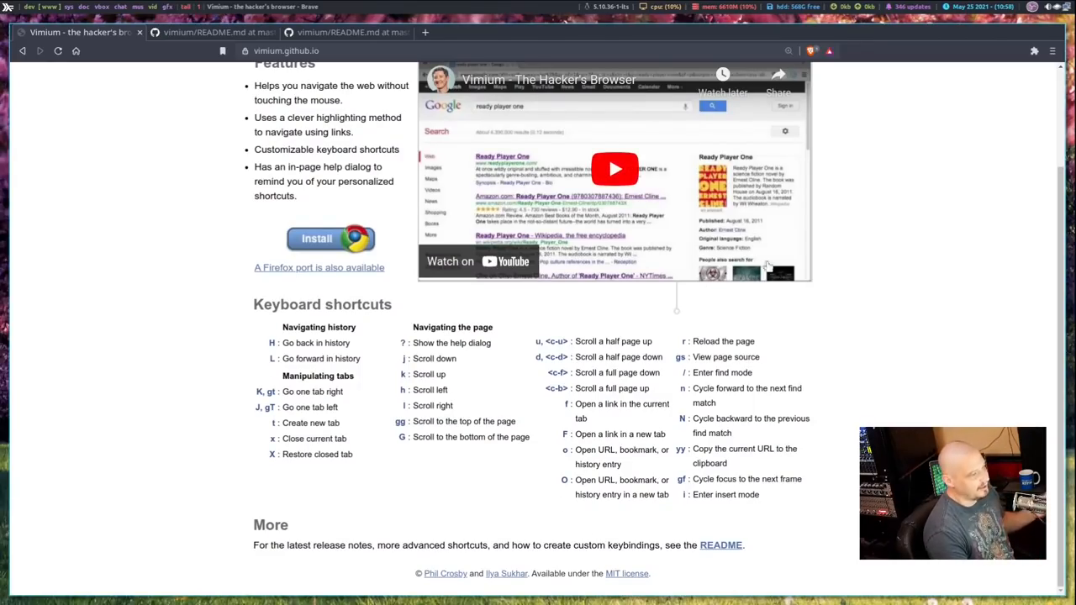
scroll(up, 3)
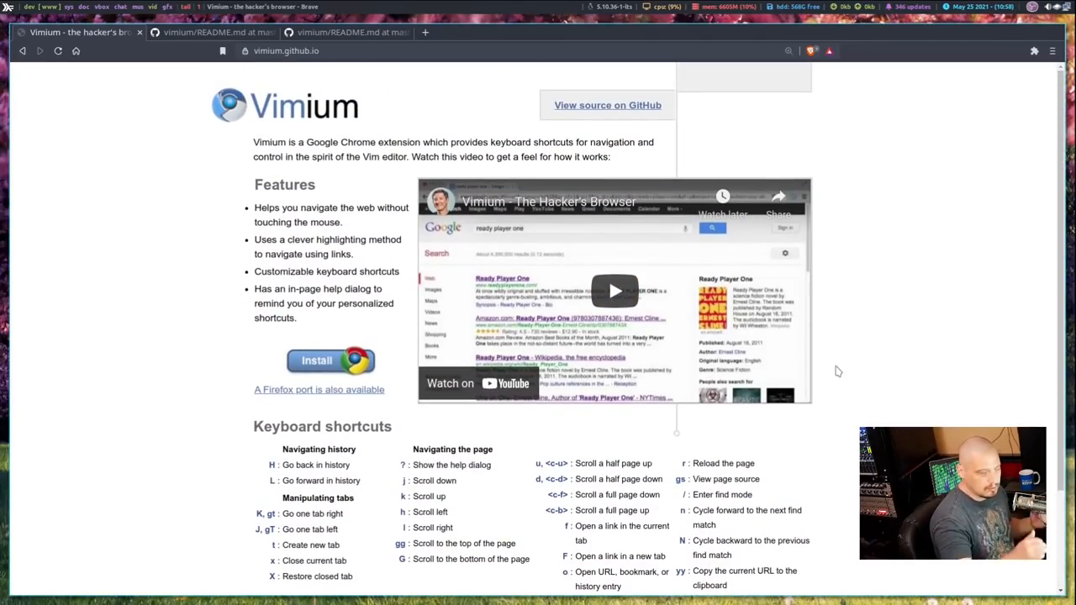
scroll(down, 3)
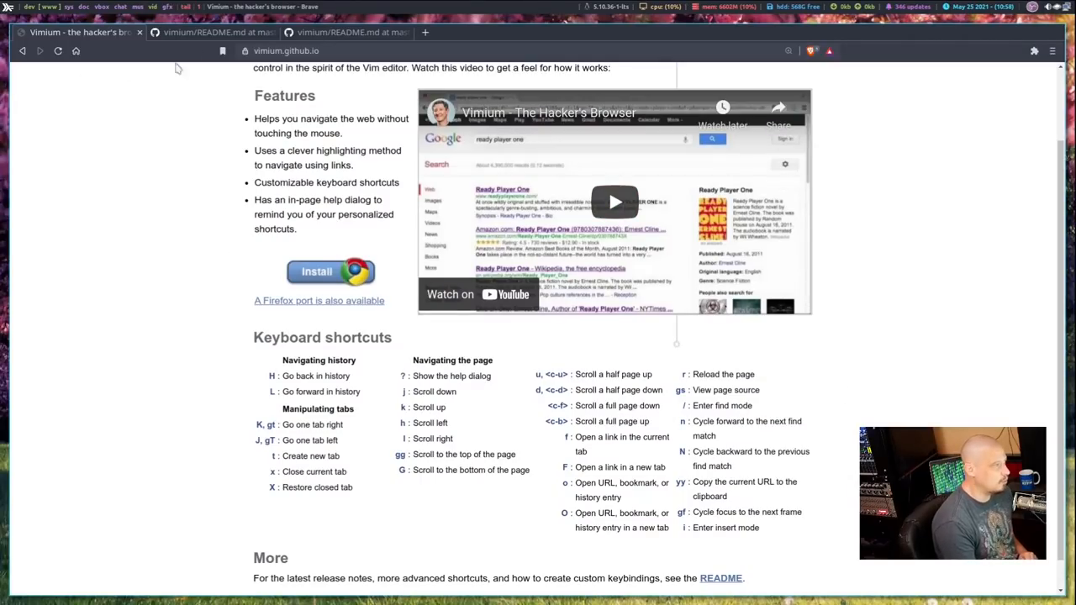
click(212, 32)
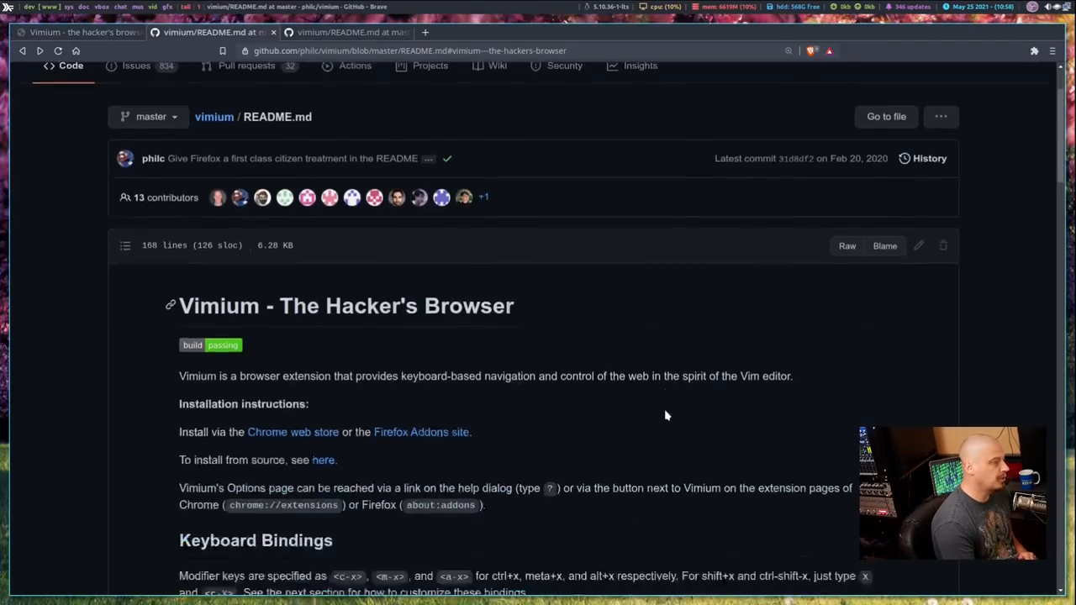
Scroll the README down past the command tables to the Custom Key Mappings section.
scroll(down, 3)
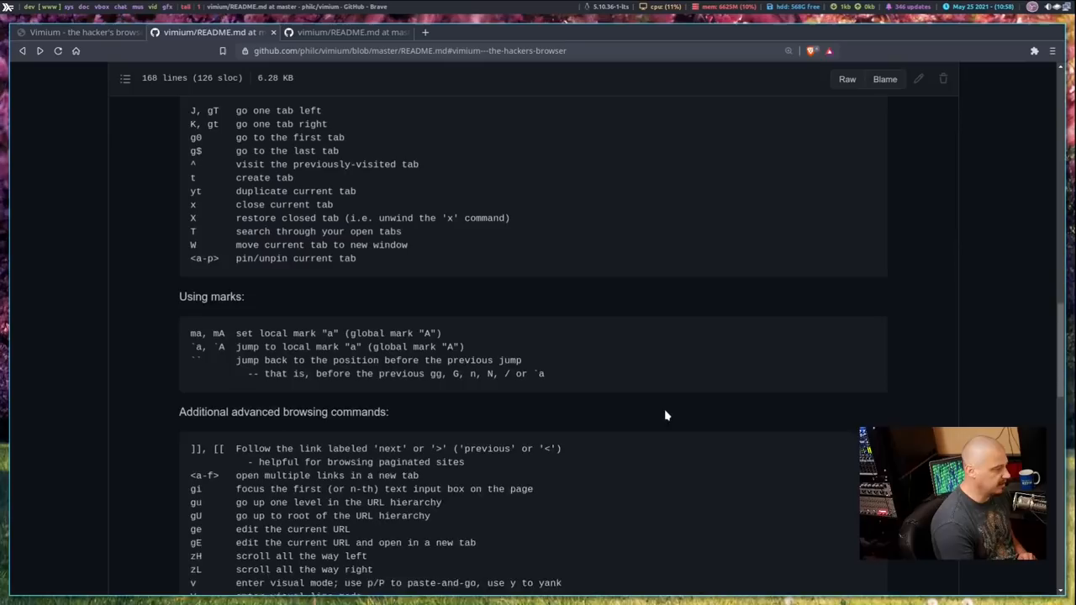
scroll(down, 3)
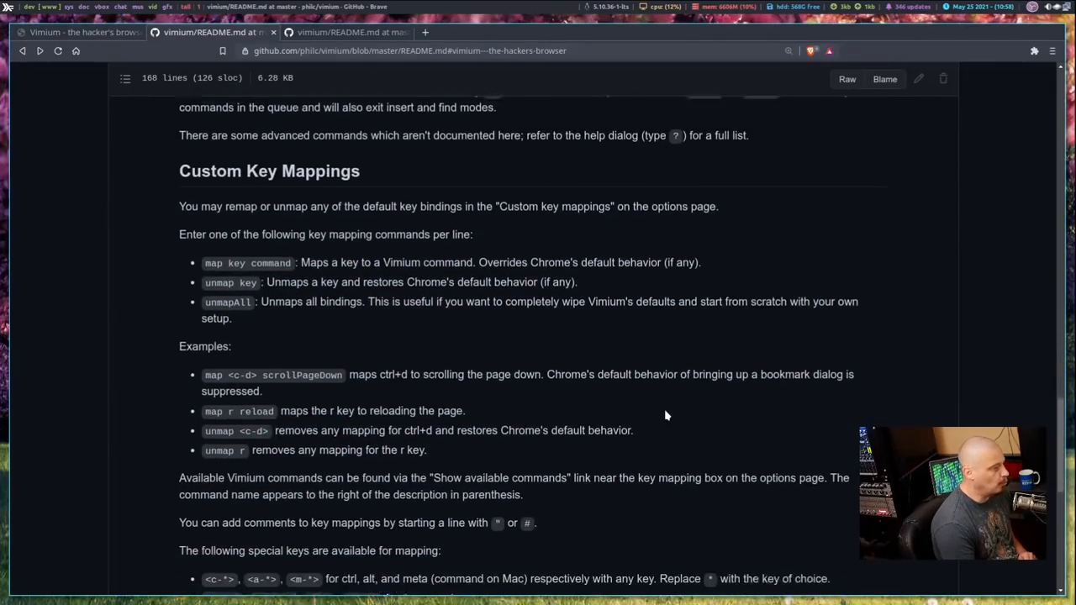
scroll(down, 3)
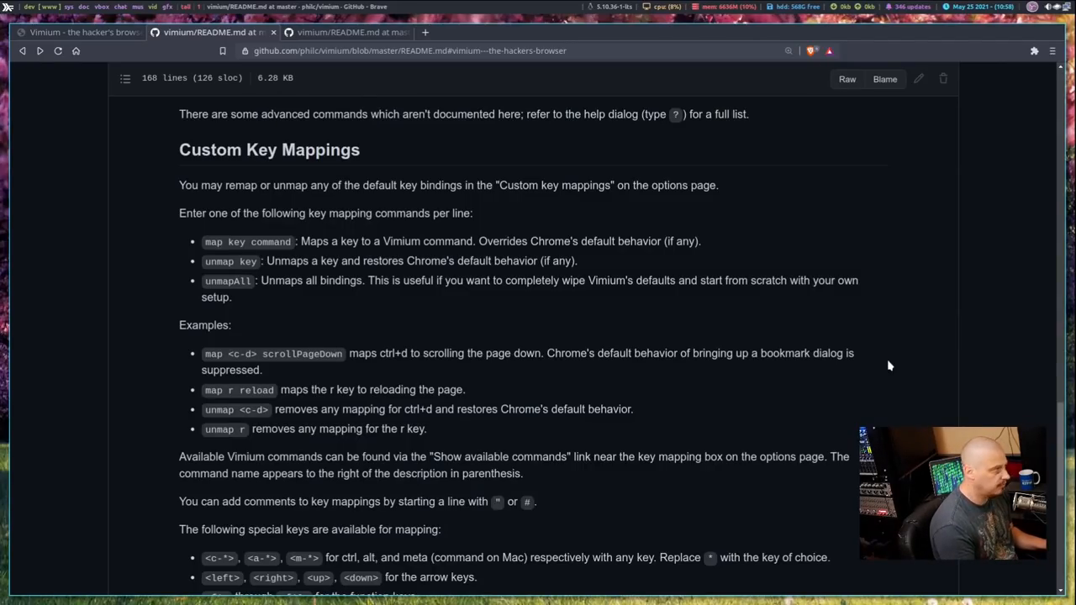
Cycle between the homepage and README tabs, ending on the vimium.github.io tab.
click(80, 32)
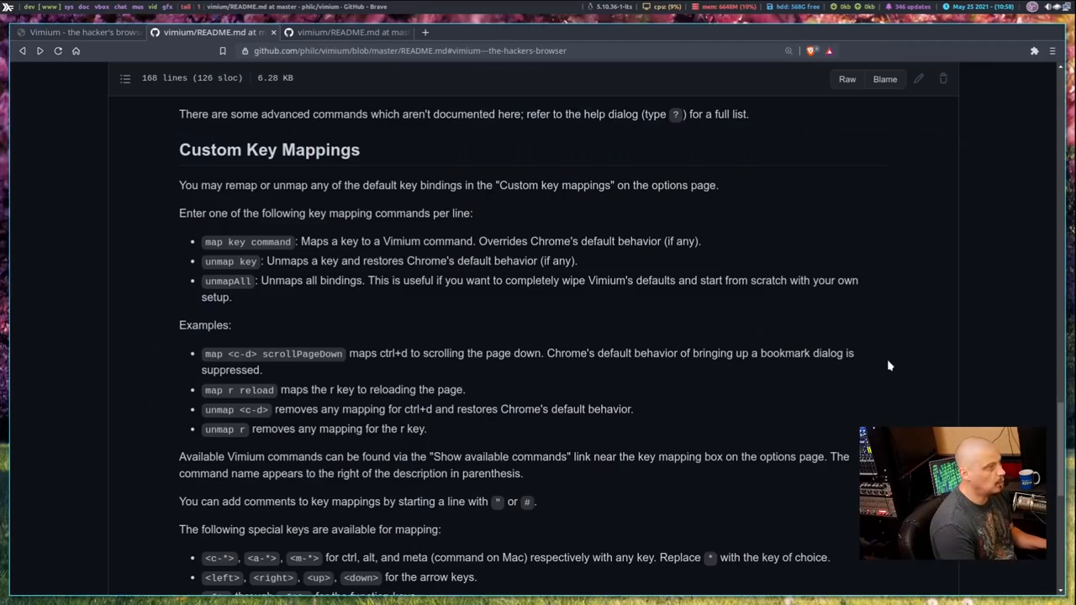
click(344, 32)
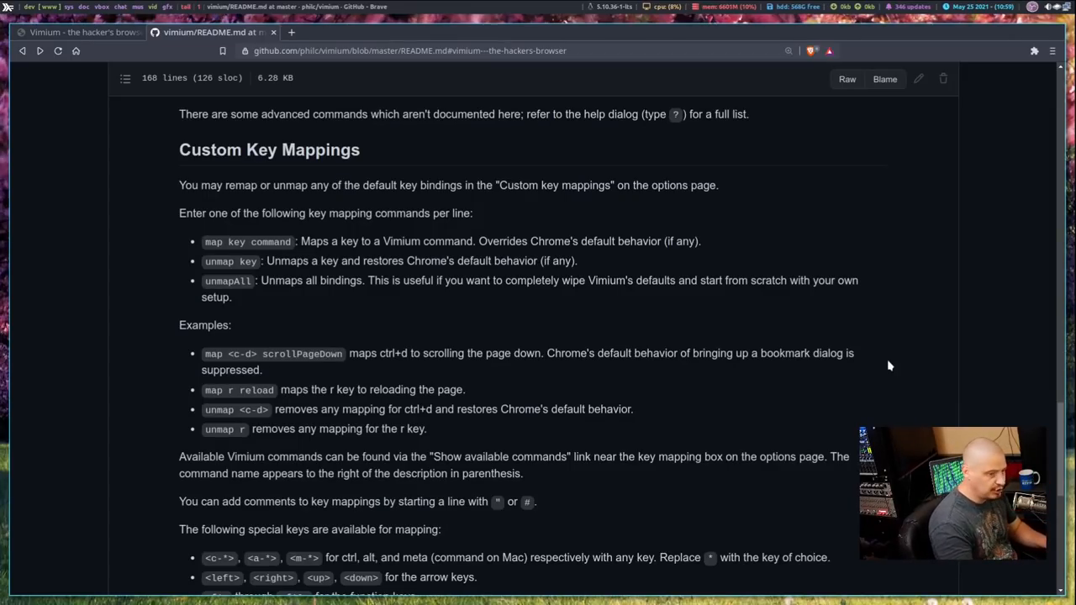
click(76, 32)
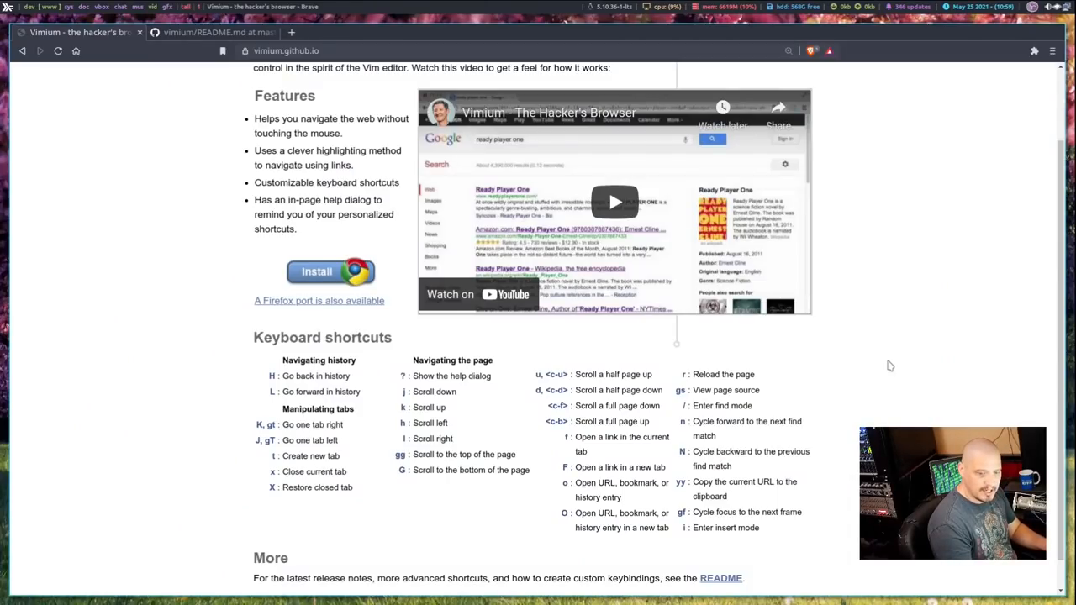
Switch to the GitHub README tab from the tab strip.
click(210, 32)
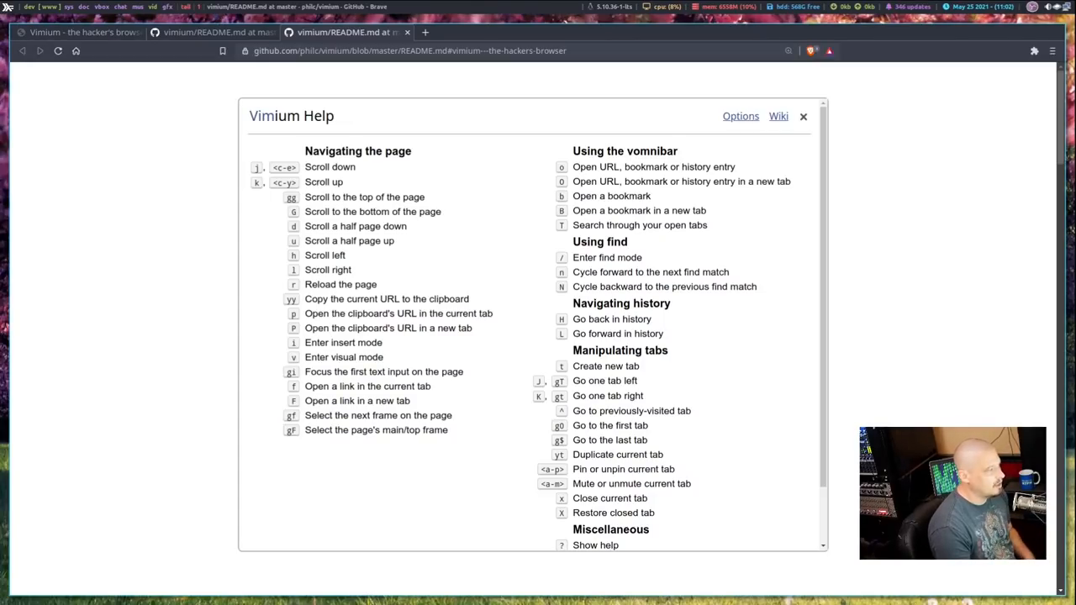
mouse_move(645, 496)
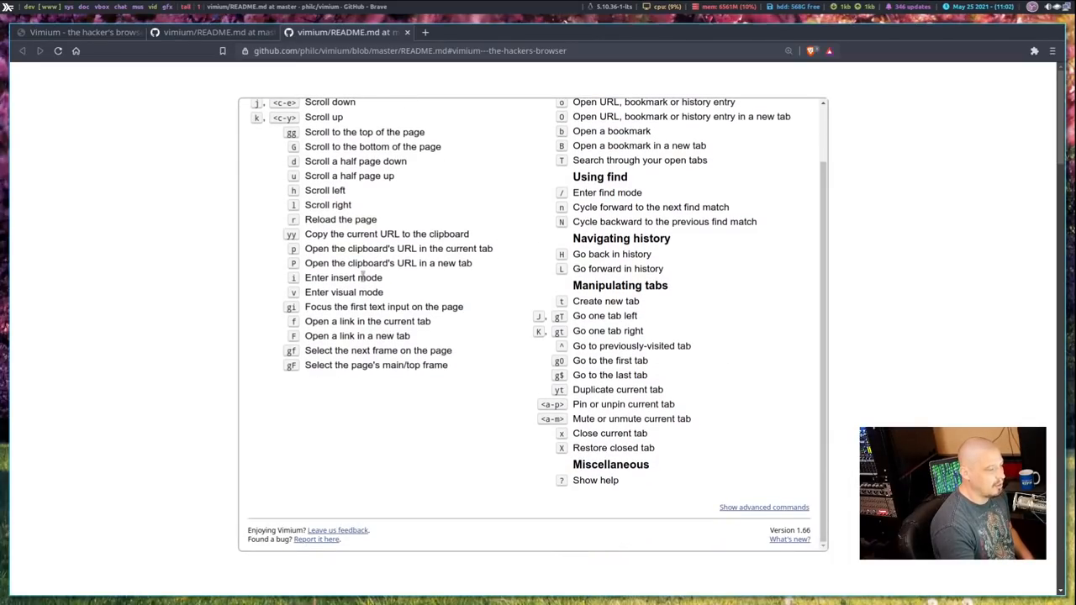
mouse_move(719, 524)
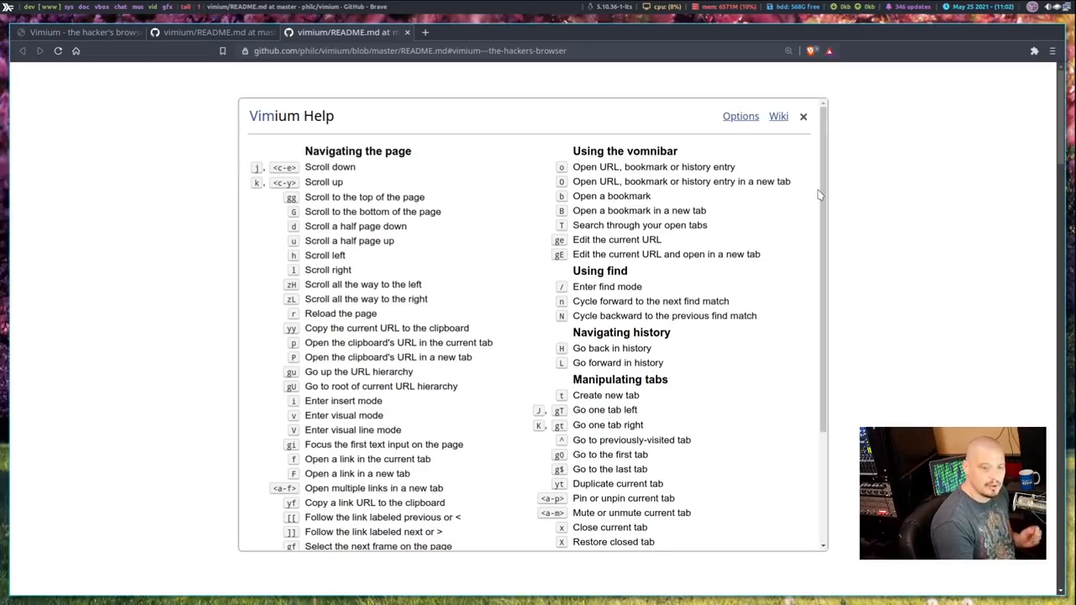
Reveal the advanced commands in the Vimium Help dialog.
click(801, 116)
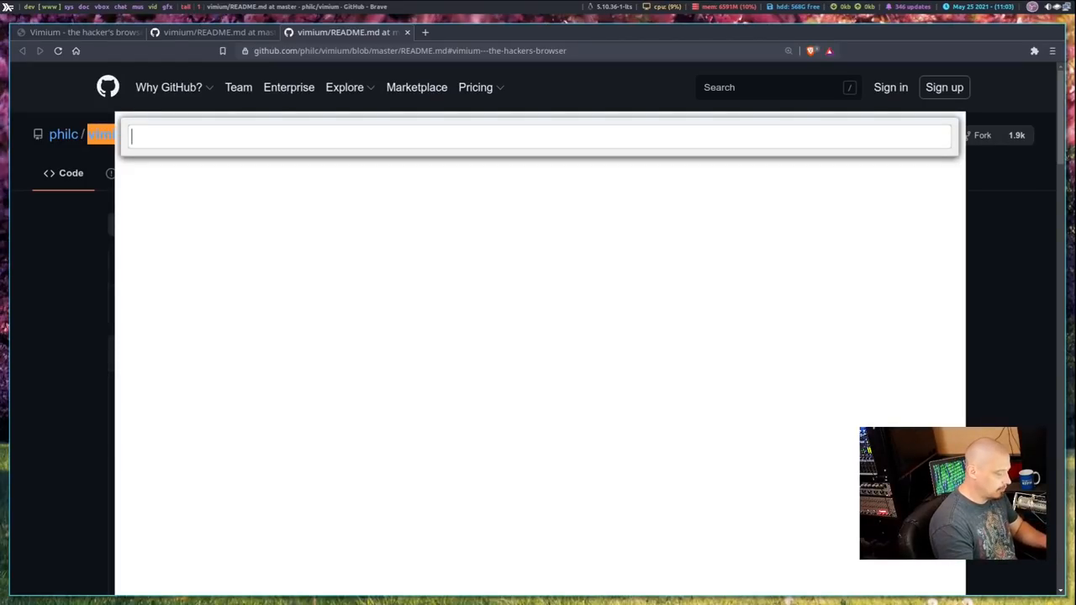
Use the vomnibar to look up 'odysee', then 'duck' to open duckduckgo.com in a new tab.
text(odysee)
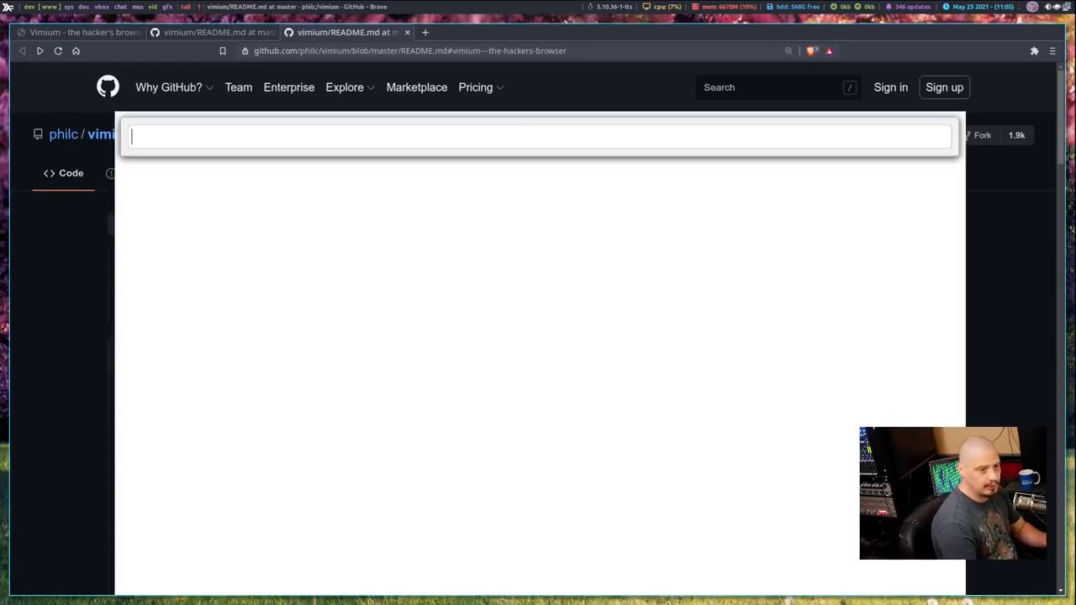
text(duck)
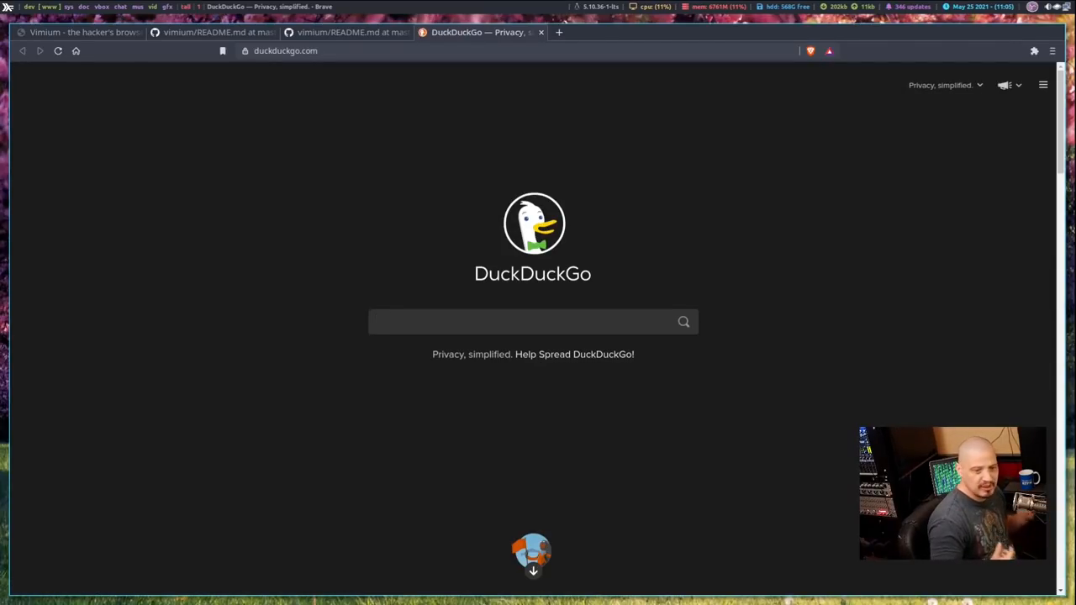
Enter 'distrotube' in DuckDuckGo's search field, clear it, and show link hints.
click(533, 321)
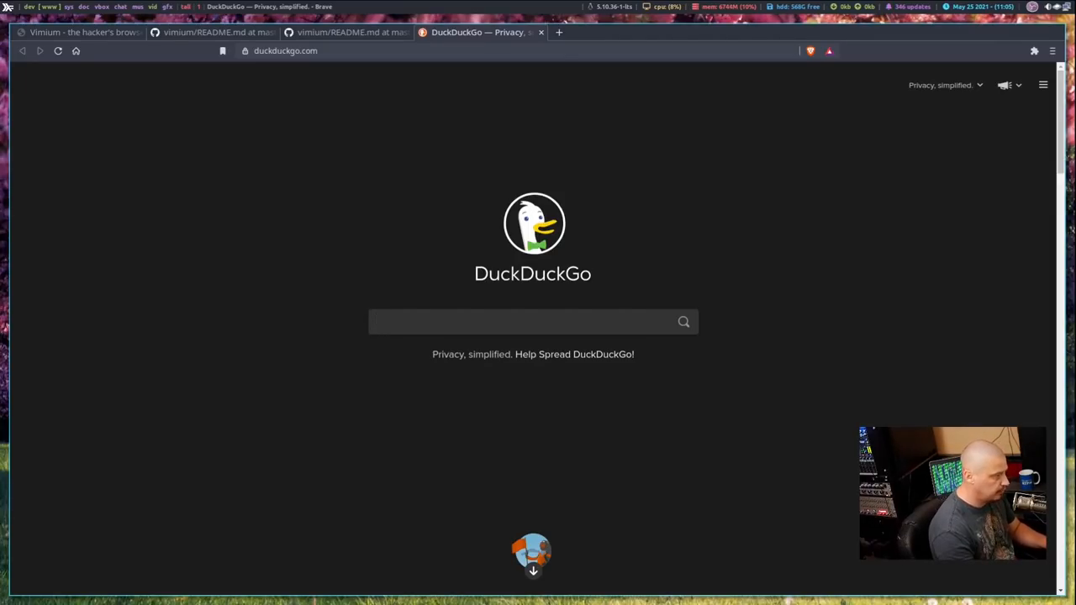
text(distrotube)
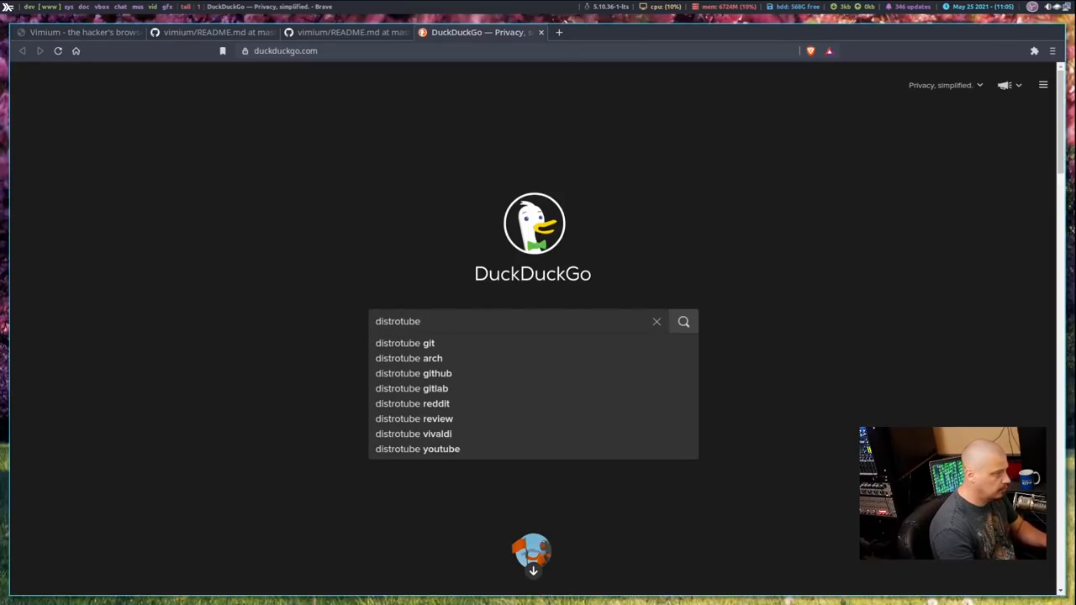
click(656, 321)
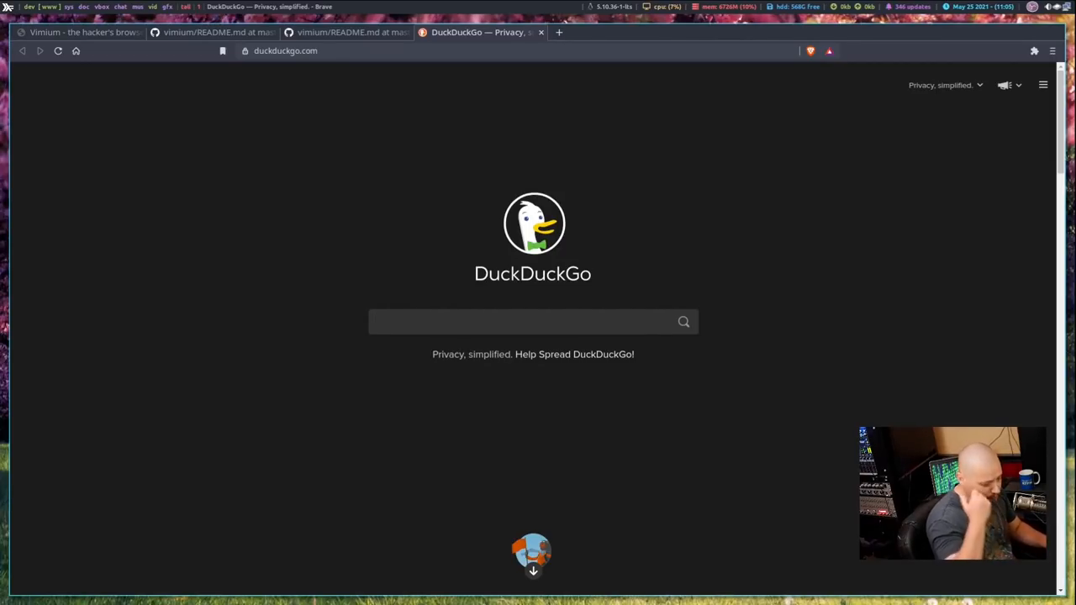
key(f)
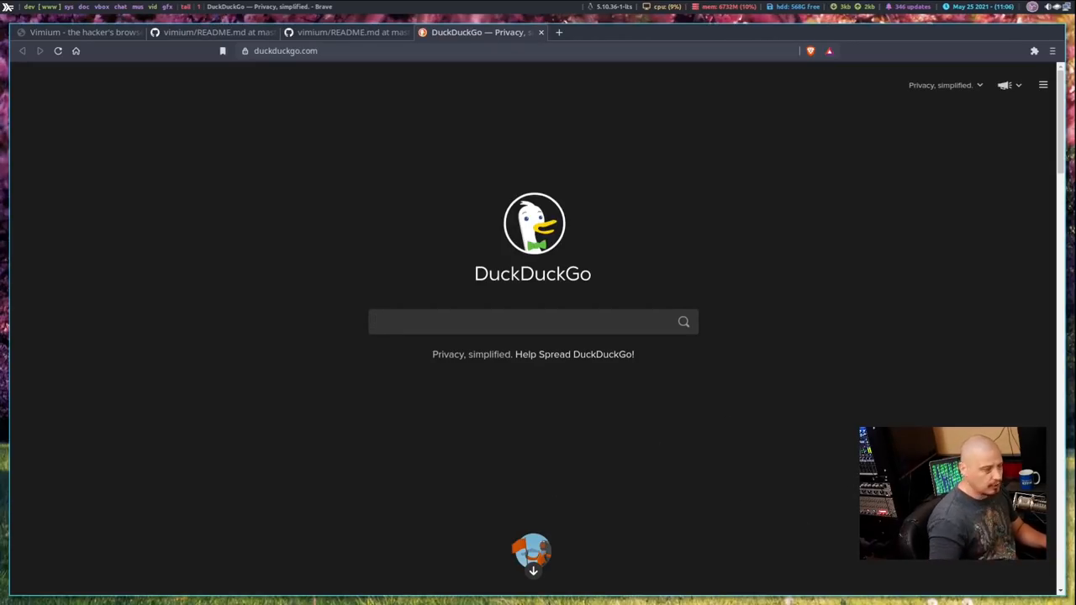
Search DuckDuckGo for 'distrotube' and open the DistroTube YouTube channel result.
click(533, 321)
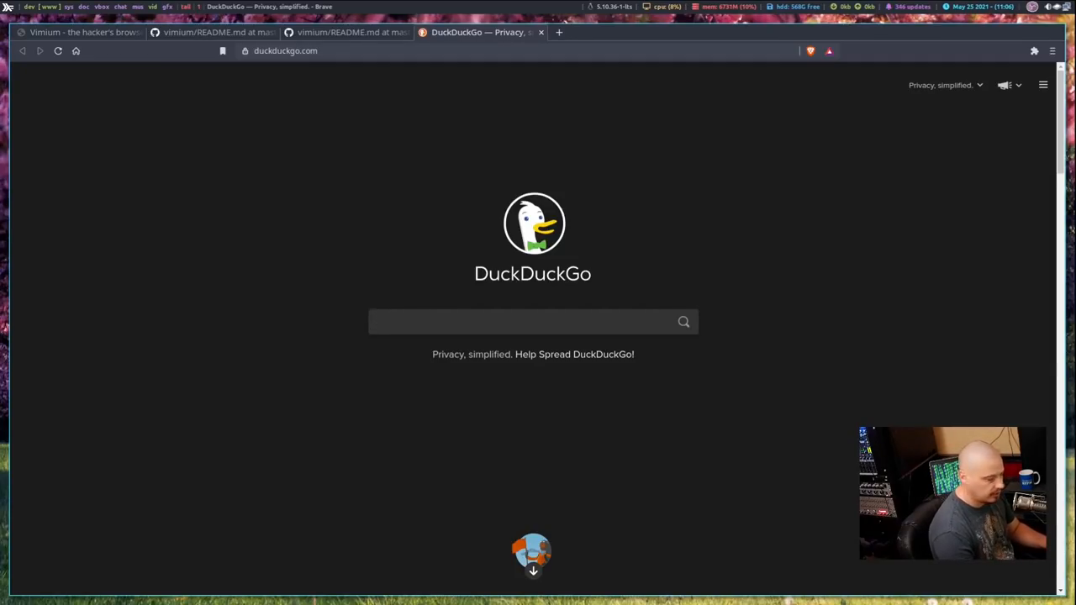
text(distrotube)
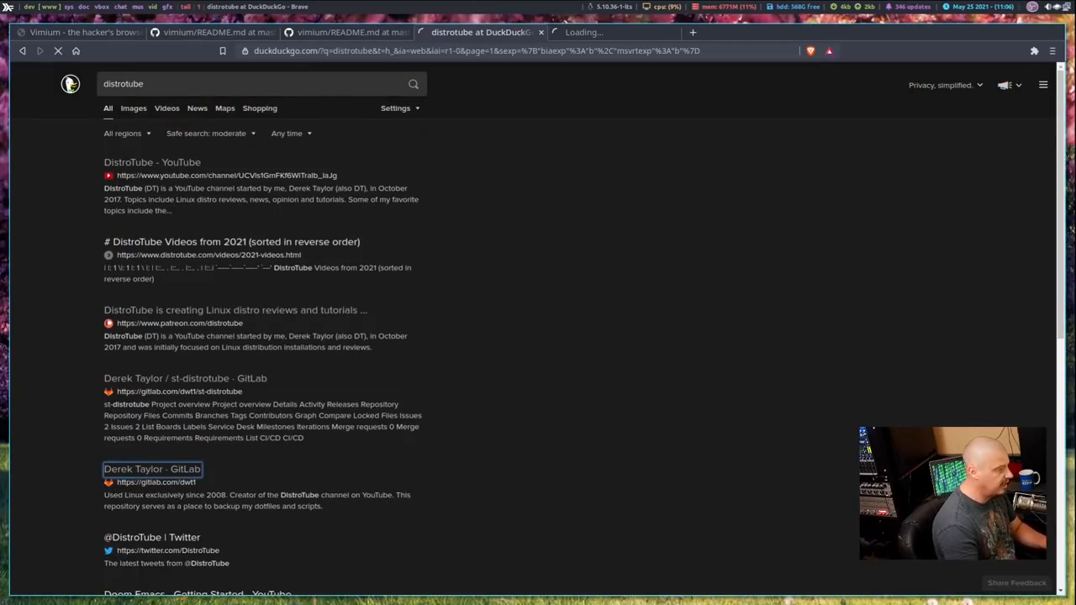
click(151, 161)
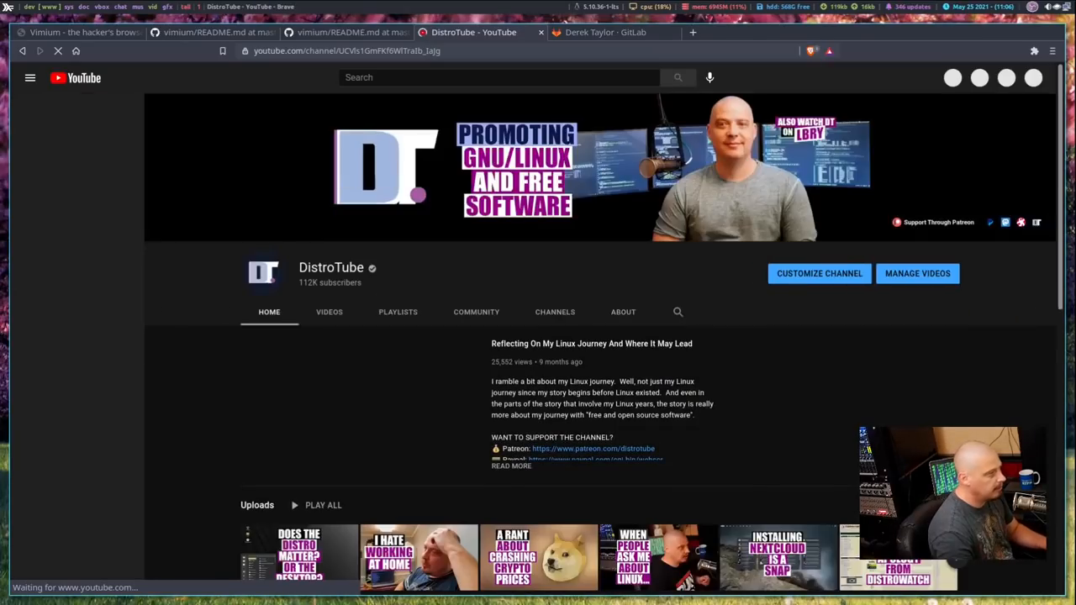